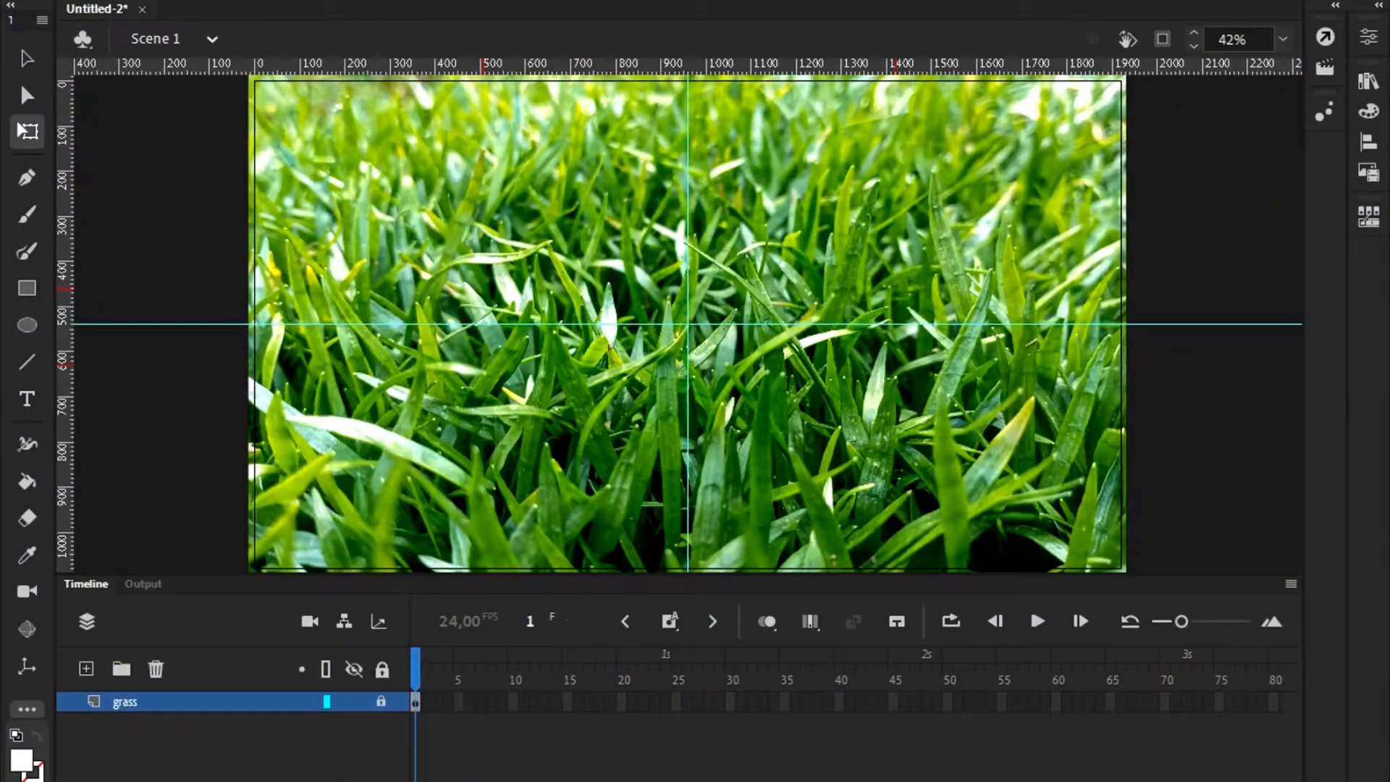
pyautogui.moveTo(979, 411)
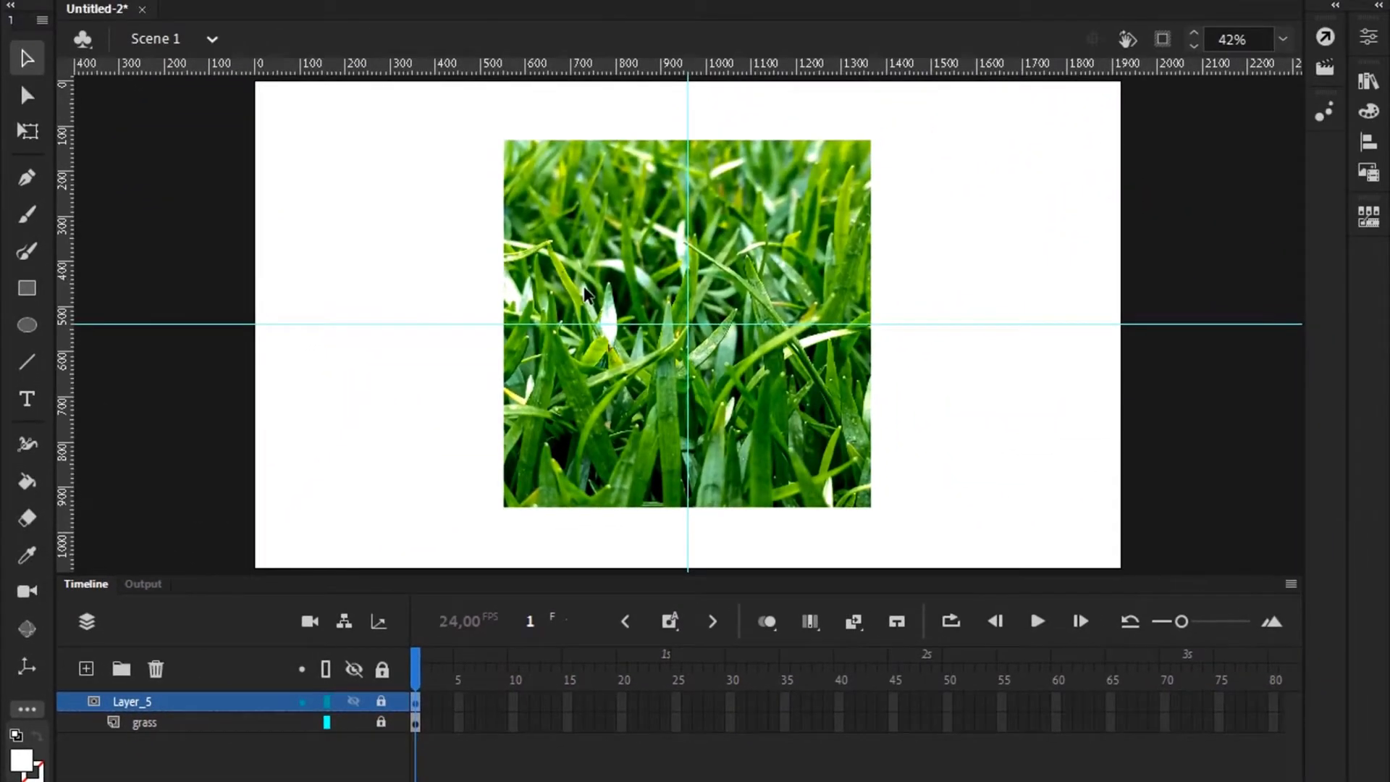
pyautogui.moveTo(996, 434)
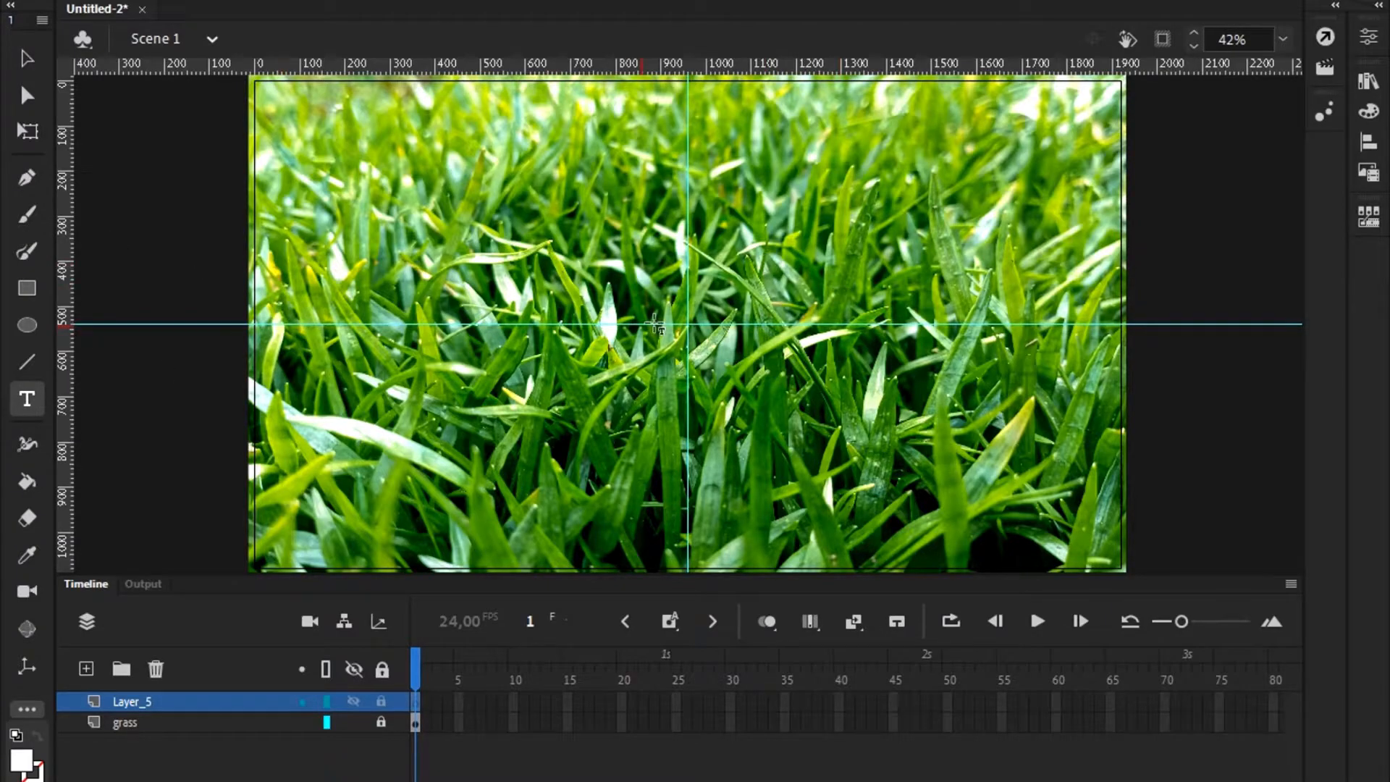
pyautogui.moveTo(637, 327)
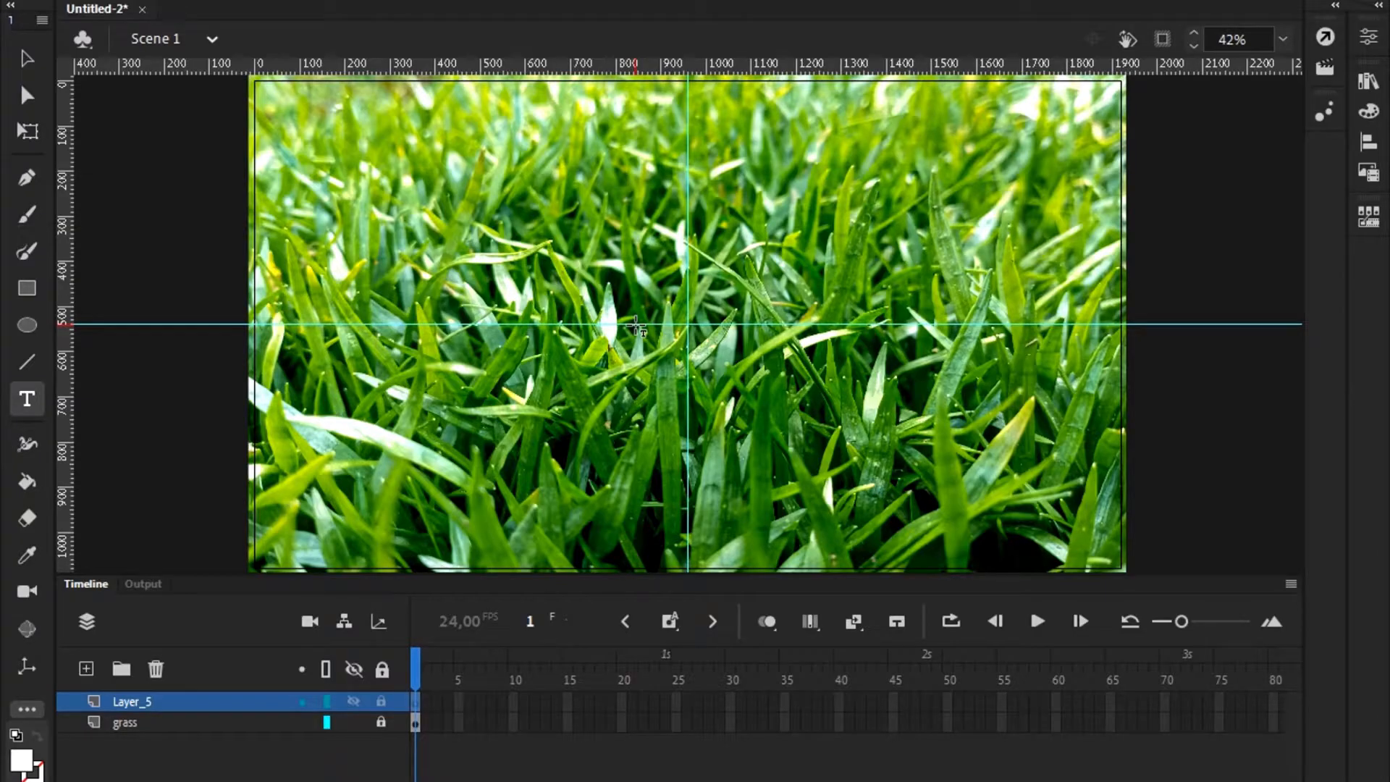
# - Type the word NATURE at stage centre, enlarge it, and reselect it
pyautogui.click(651, 315)
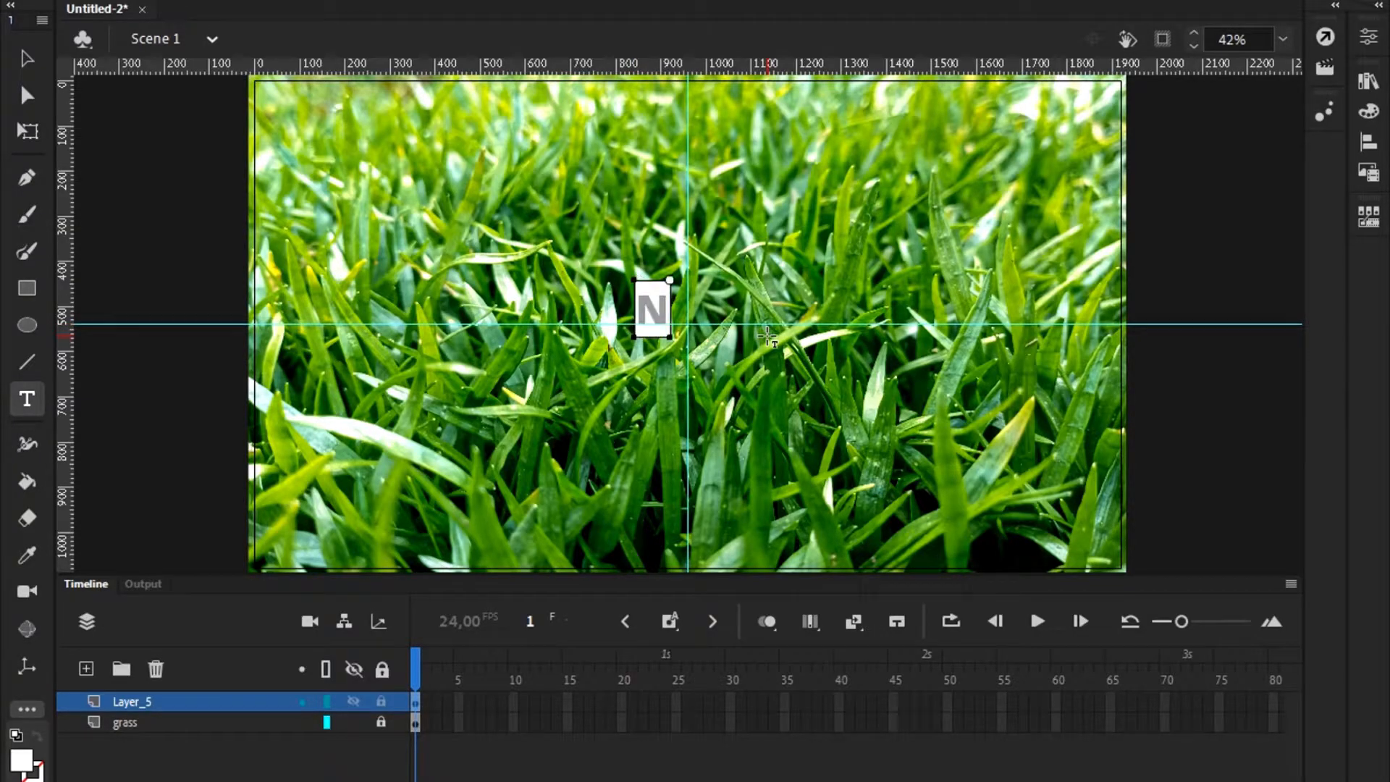
pyautogui.write('ATURE')
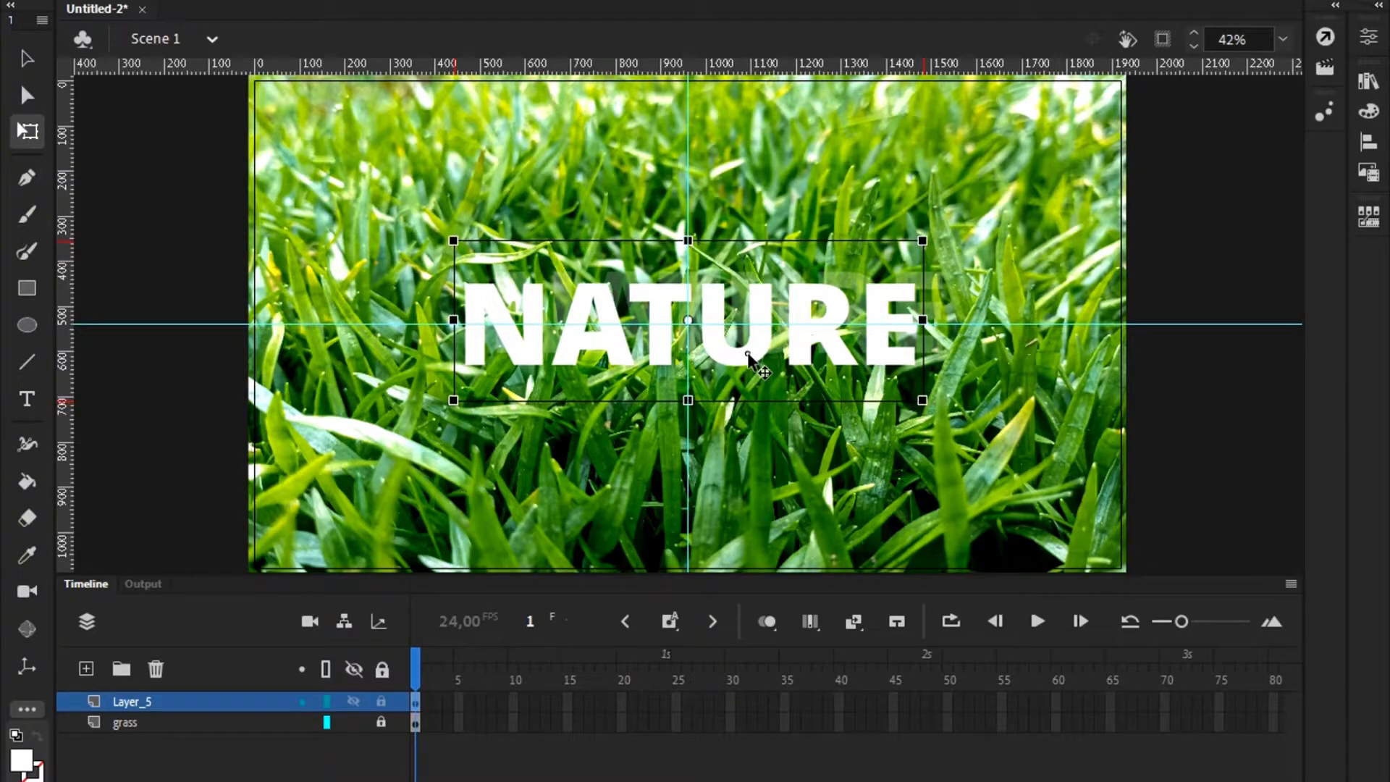
pyautogui.click(1181, 379)
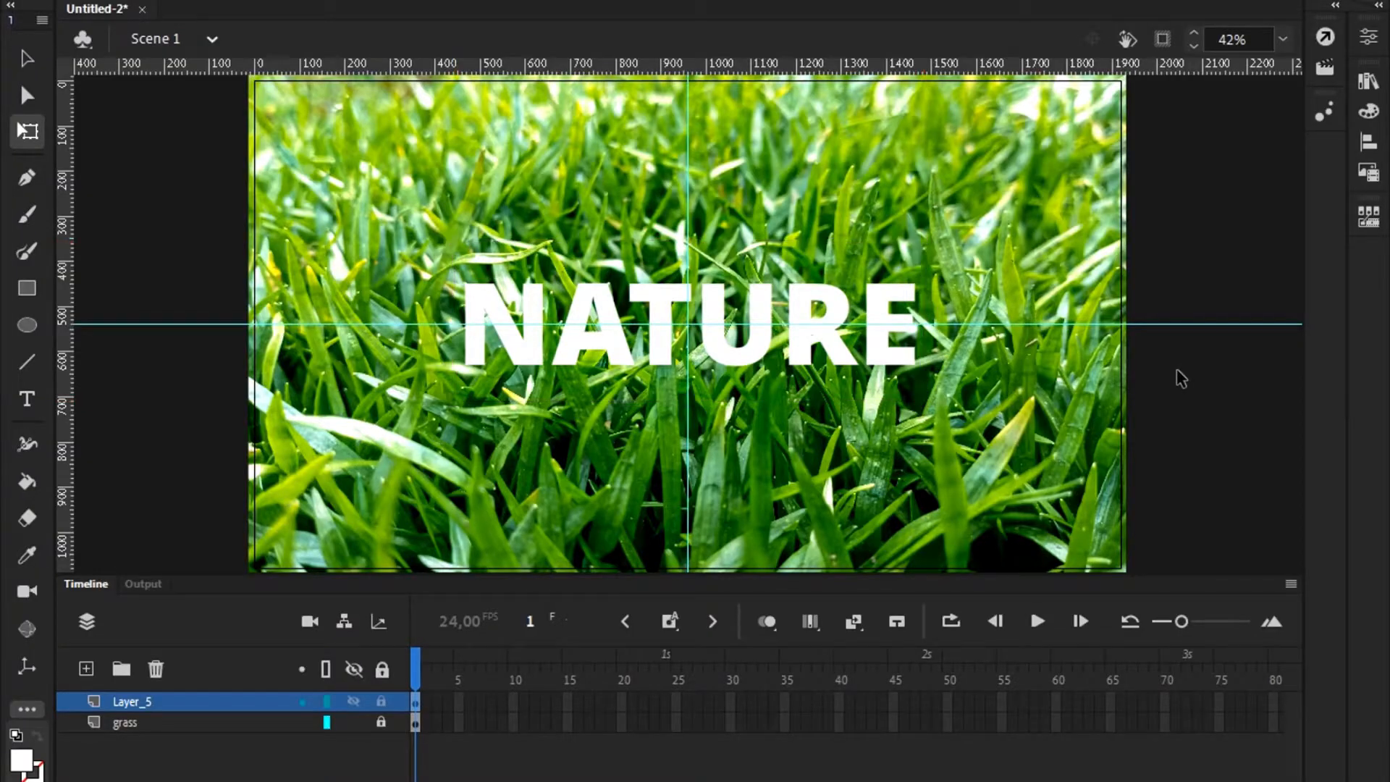
pyautogui.click(758, 315)
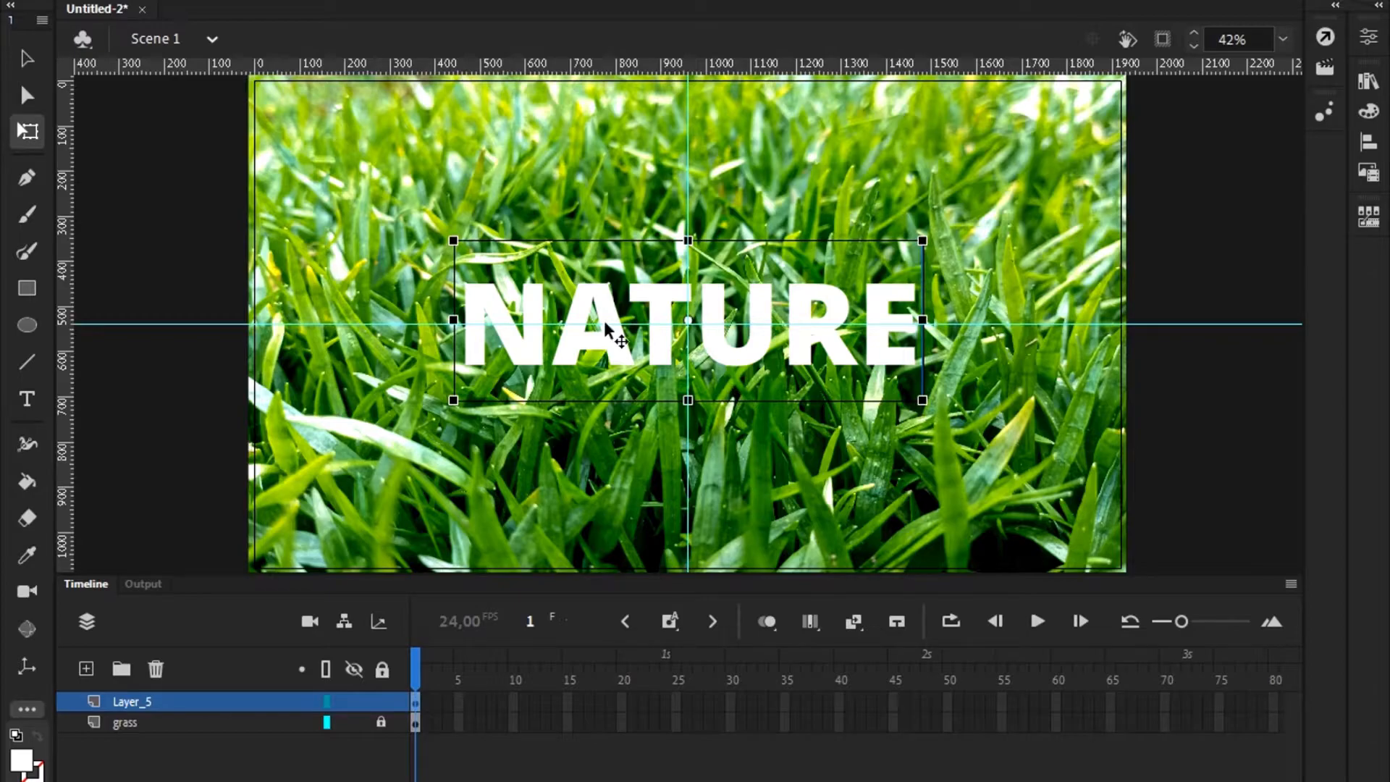
pyautogui.moveTo(601, 362)
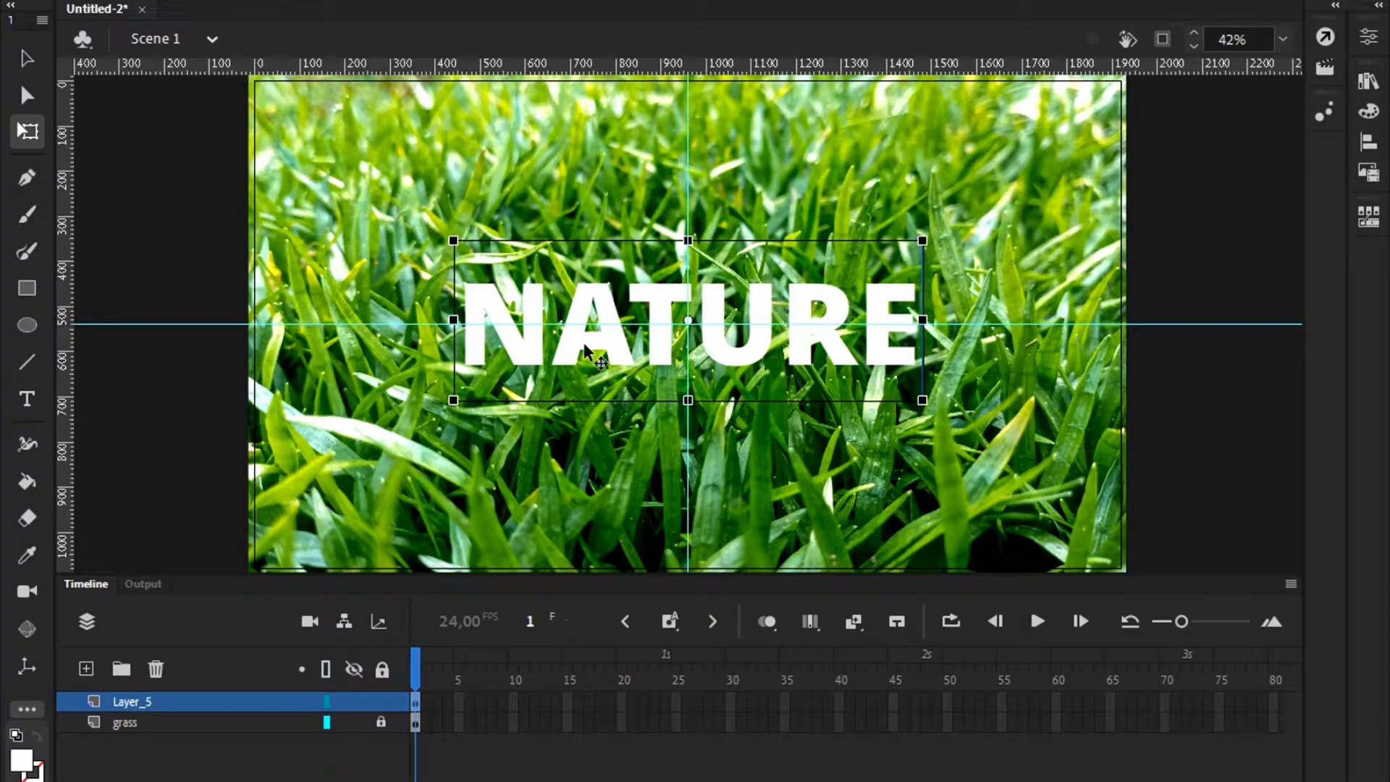
# - Break the NATURE text apart and make Layer_5 a mask over the grass photo
pyautogui.rightClick(600, 361)
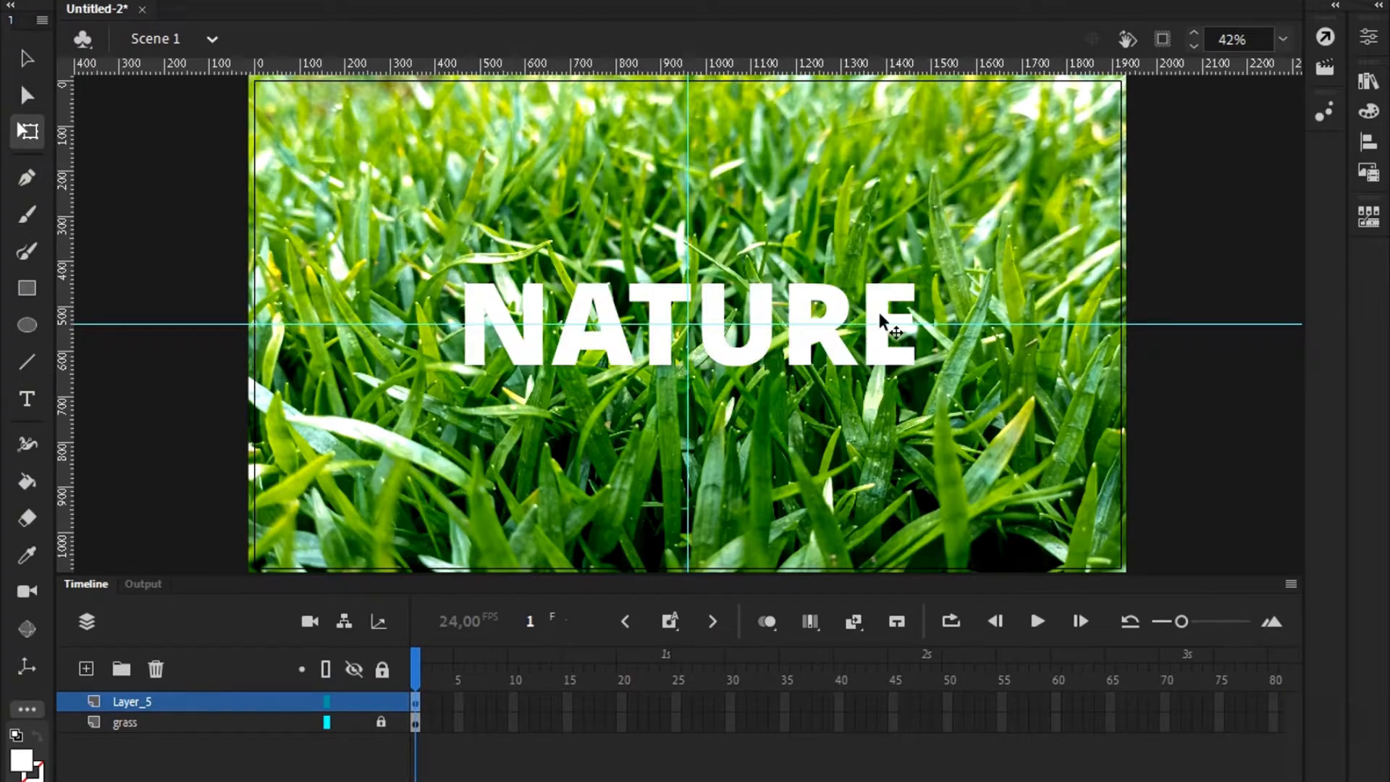
pyautogui.click(734, 327)
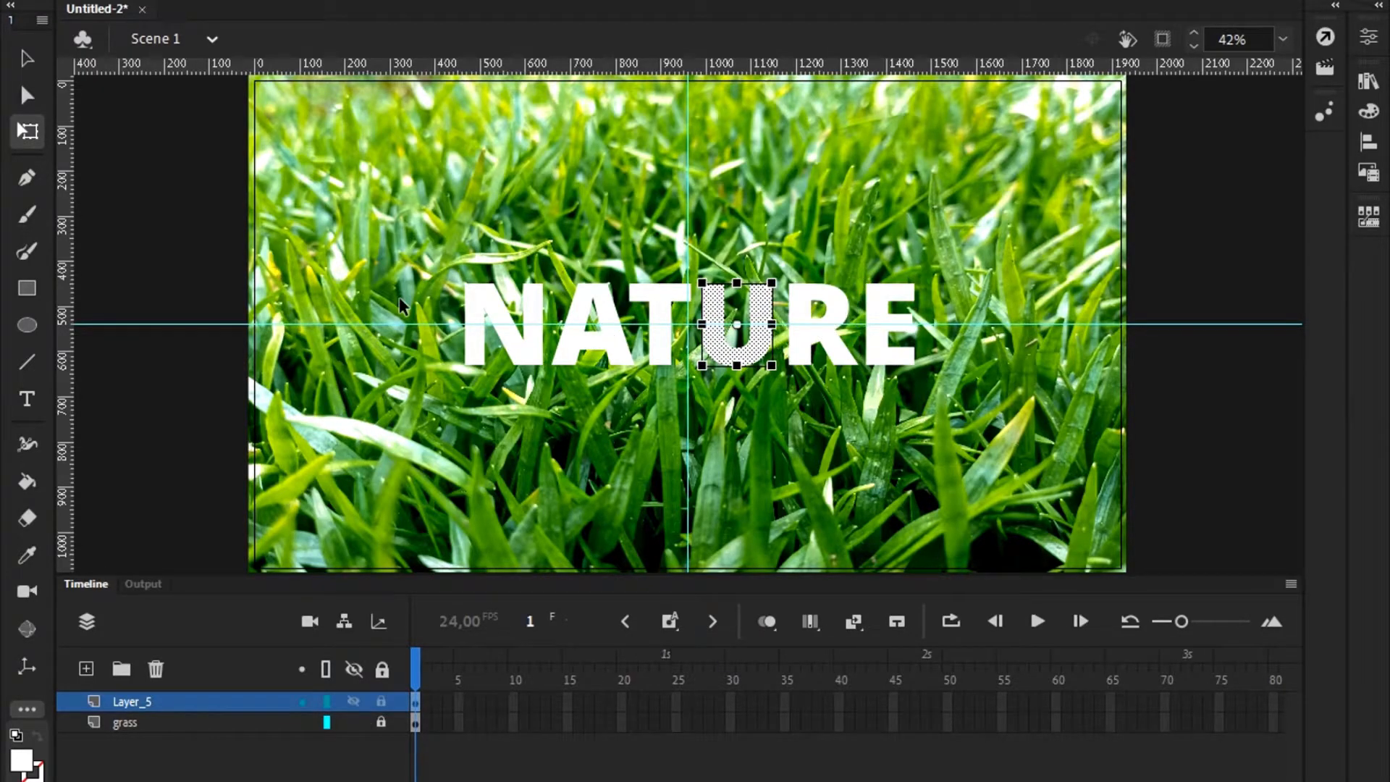
pyautogui.click(486, 260)
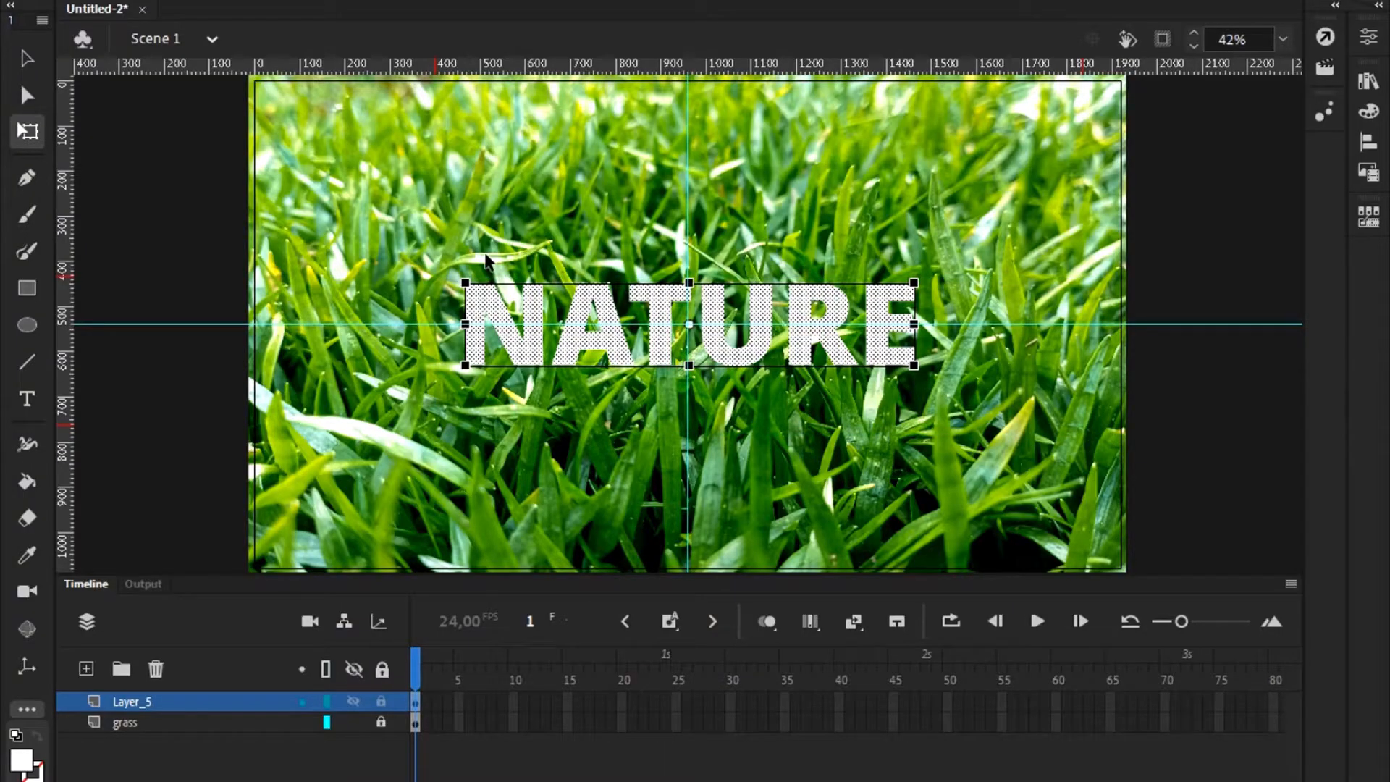
pyautogui.rightClick(131, 701)
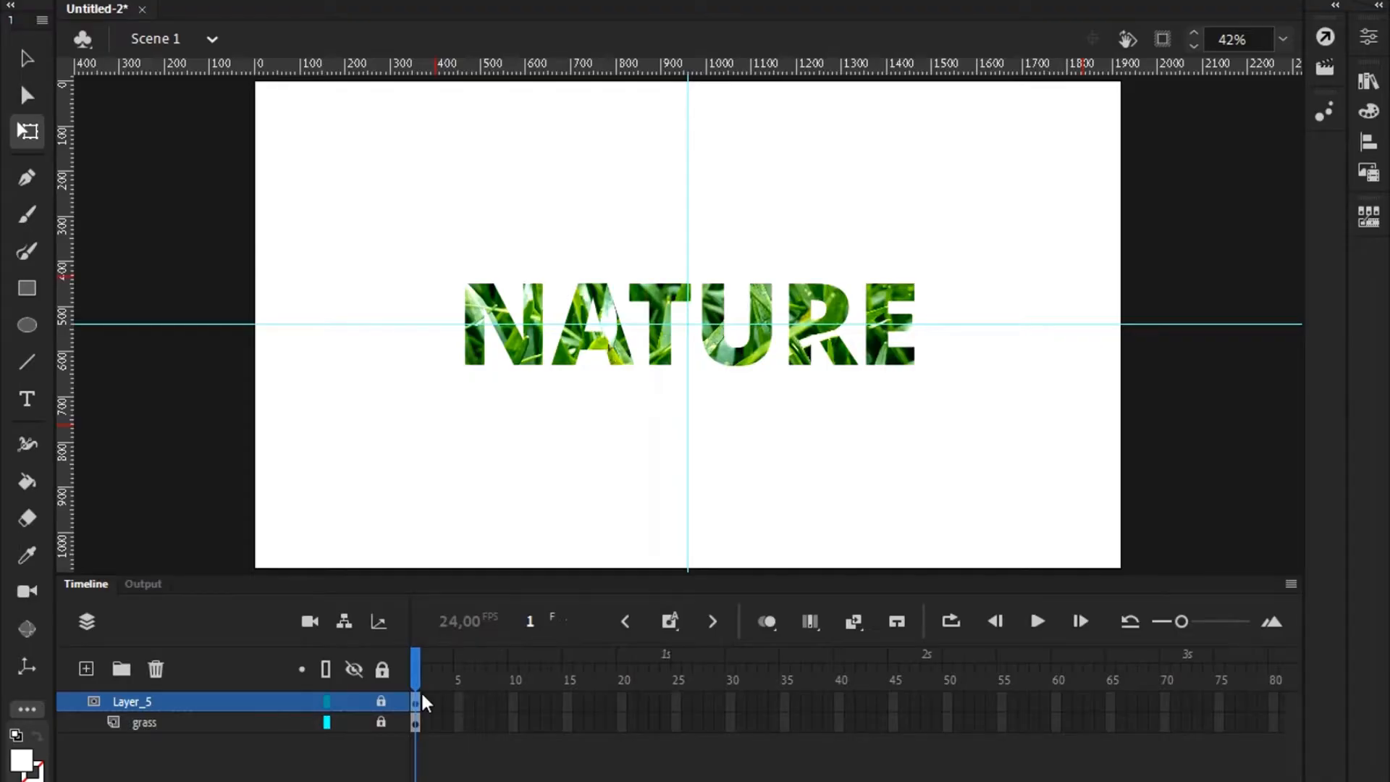
pyautogui.moveTo(549, 366)
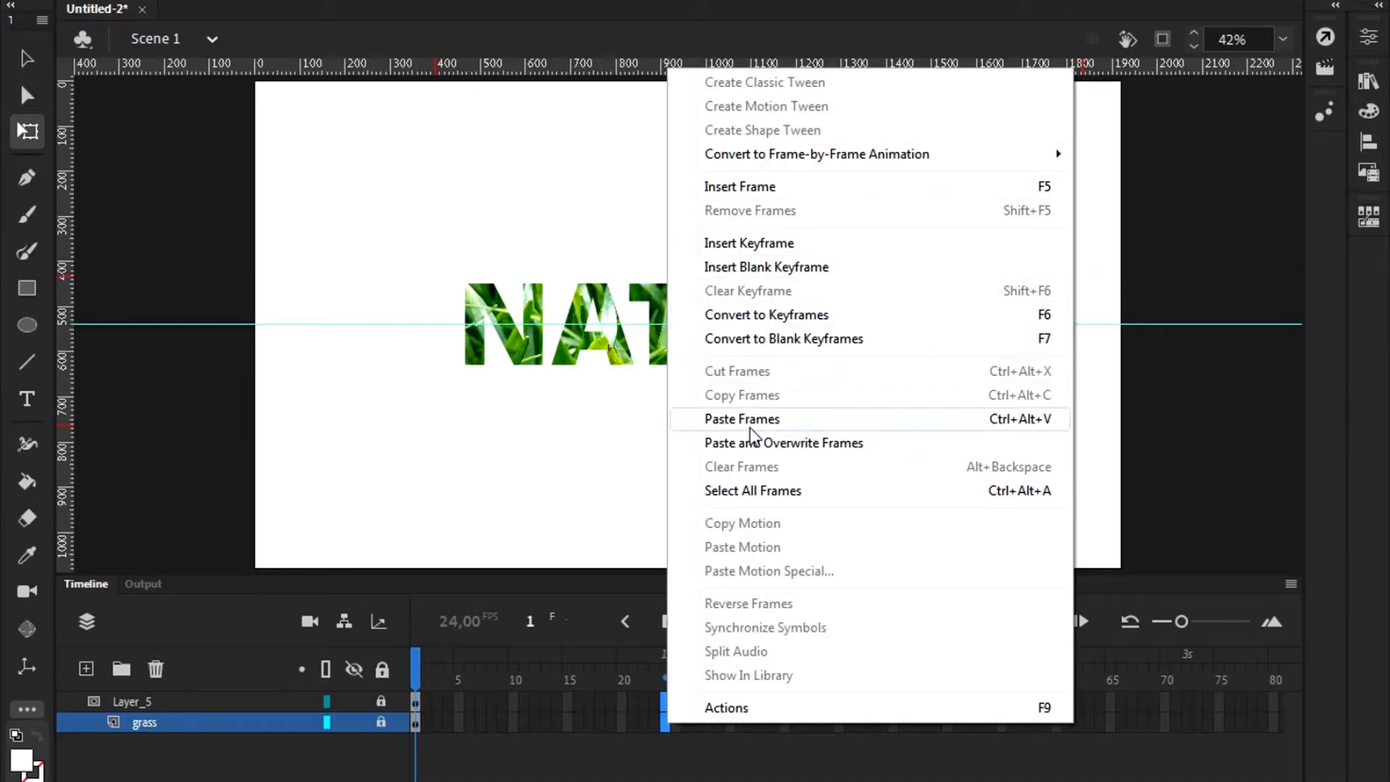
# - Insert frame-25 keyframes on the grass and NATURE layers, then unlock both layers
pyautogui.click(742, 419)
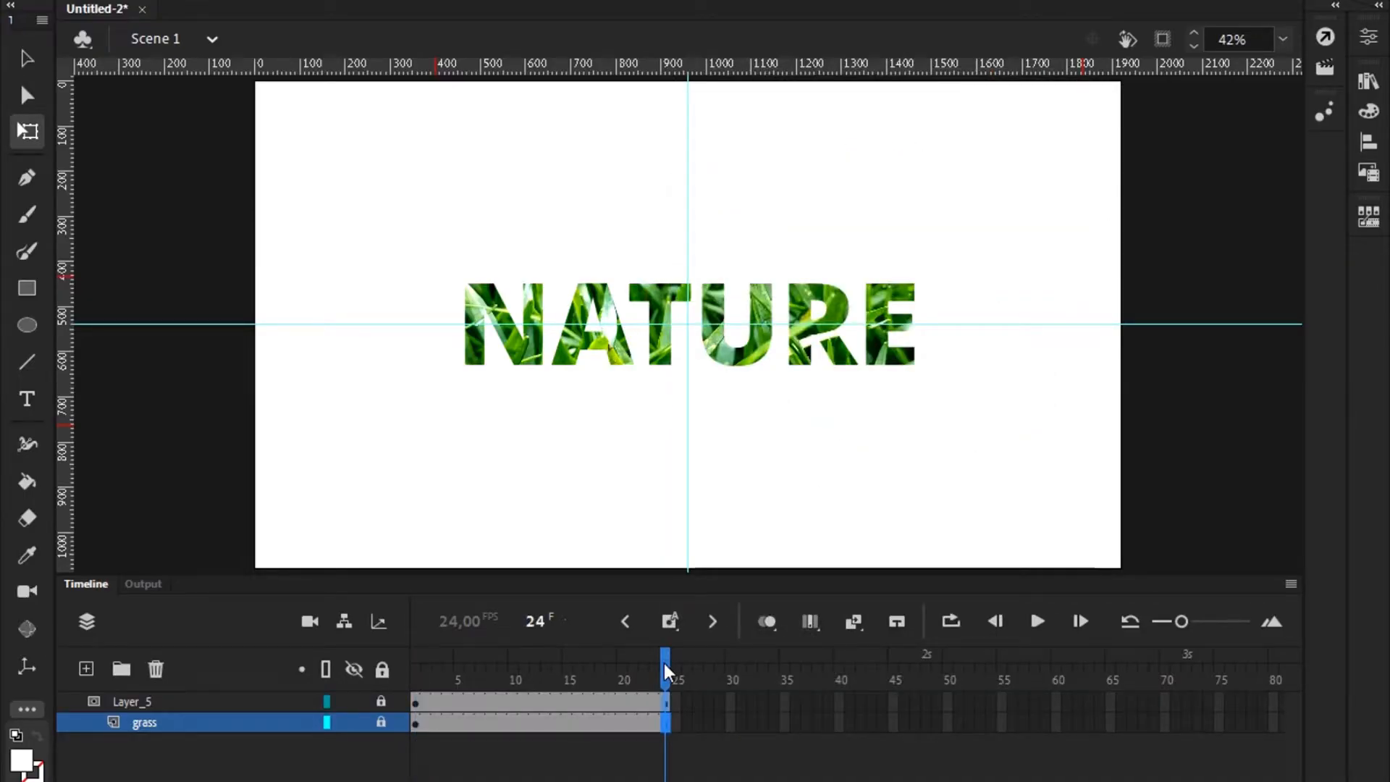
pyautogui.rightClick(666, 700)
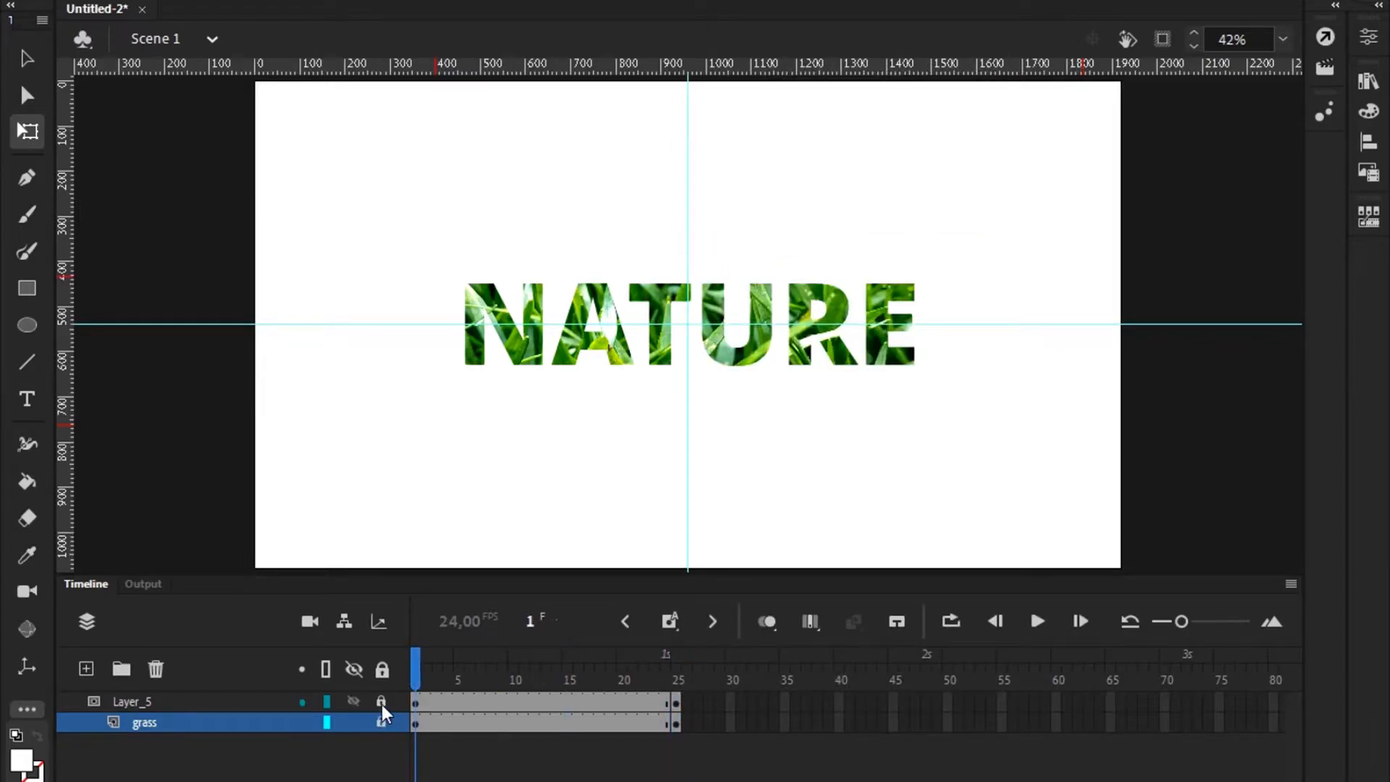
pyautogui.click(381, 701)
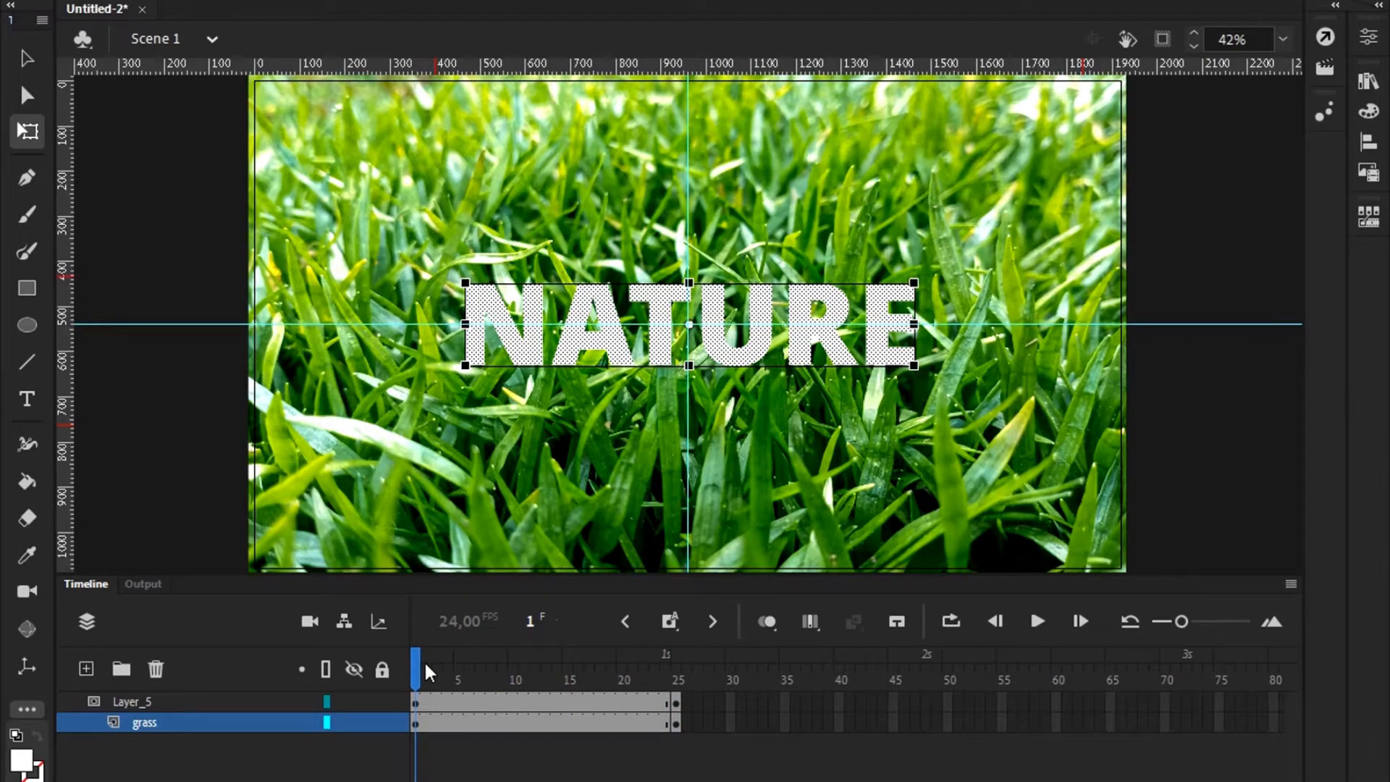
# - Return to frame 1 and create a classic tween on the grass layer
pyautogui.click(382, 702)
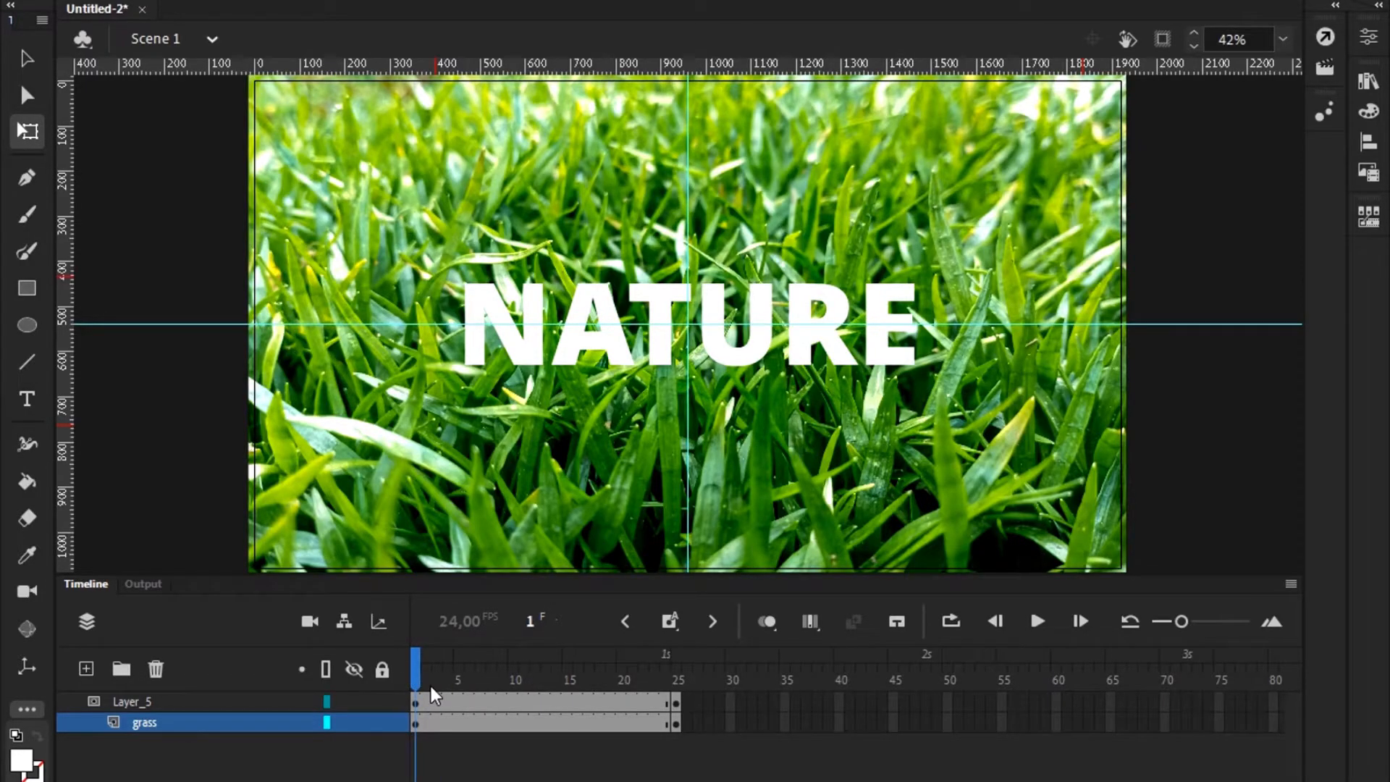
pyautogui.moveTo(417, 734)
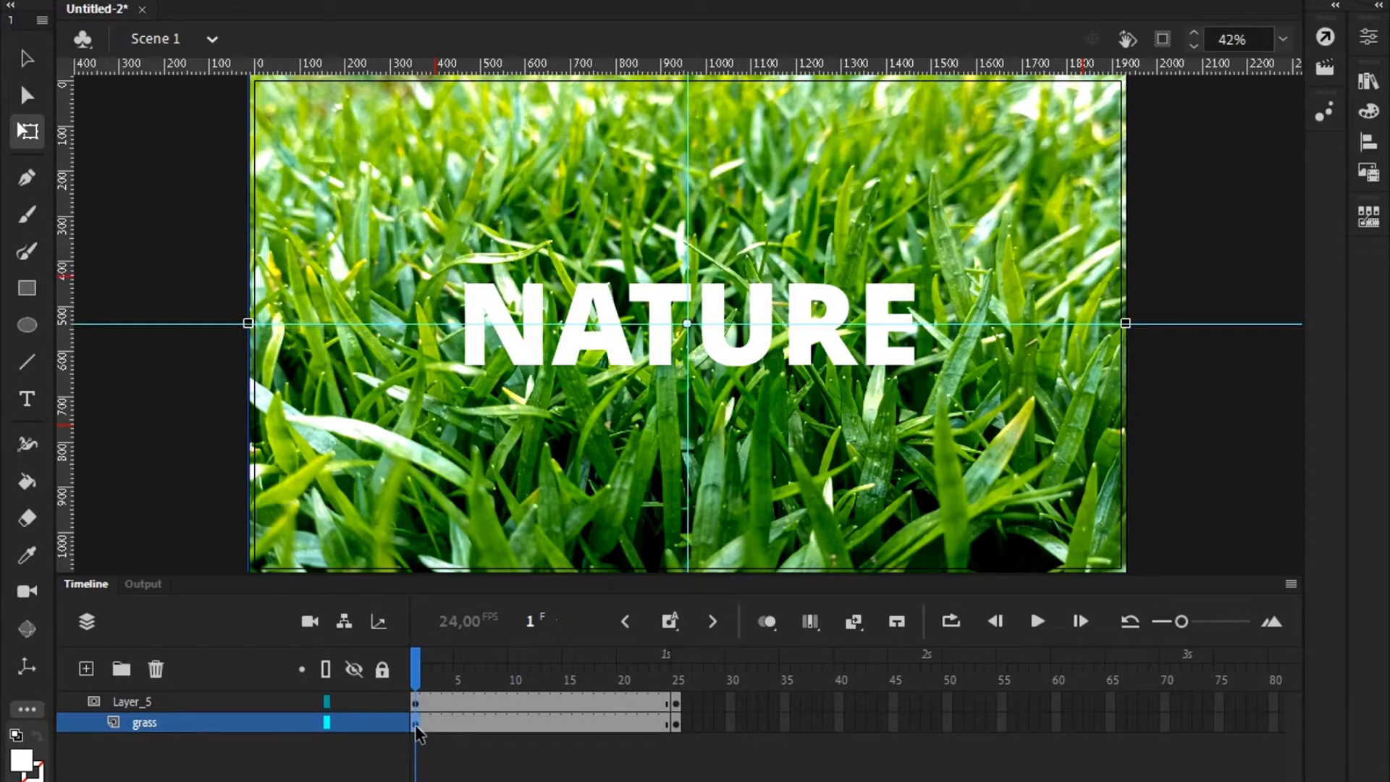
pyautogui.rightClick(550, 722)
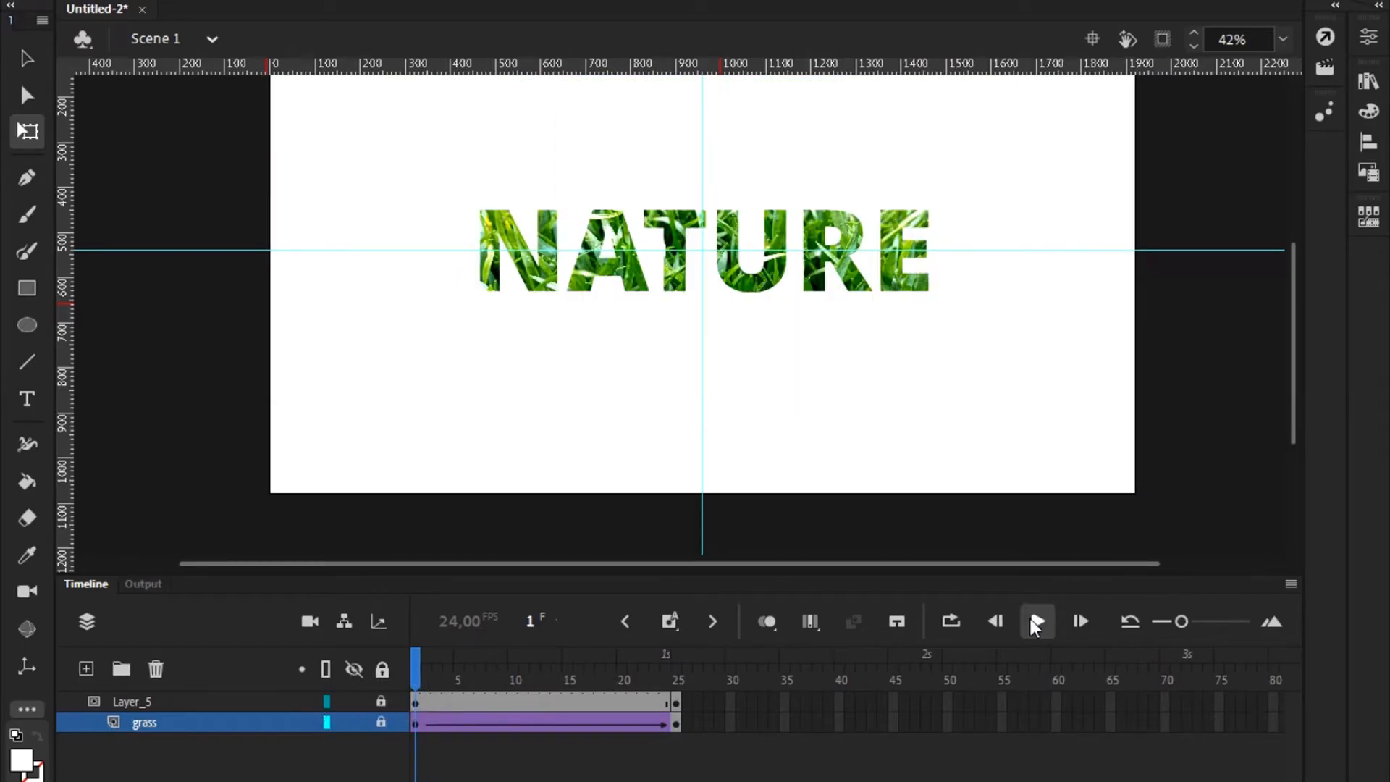
# - Preview the grass tween, then add an ending keyframe on the NATURE layer near frame 48
pyautogui.click(1036, 620)
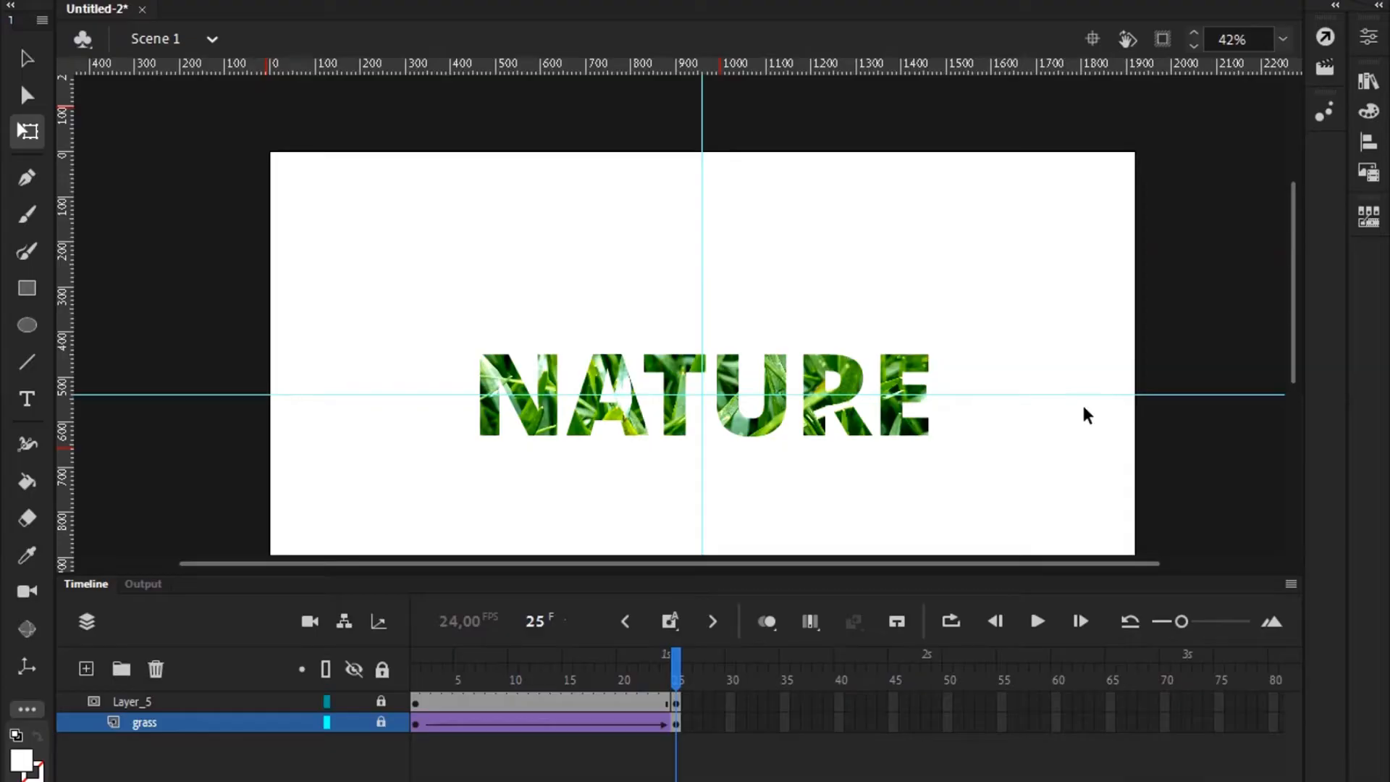
pyautogui.scroll(3)
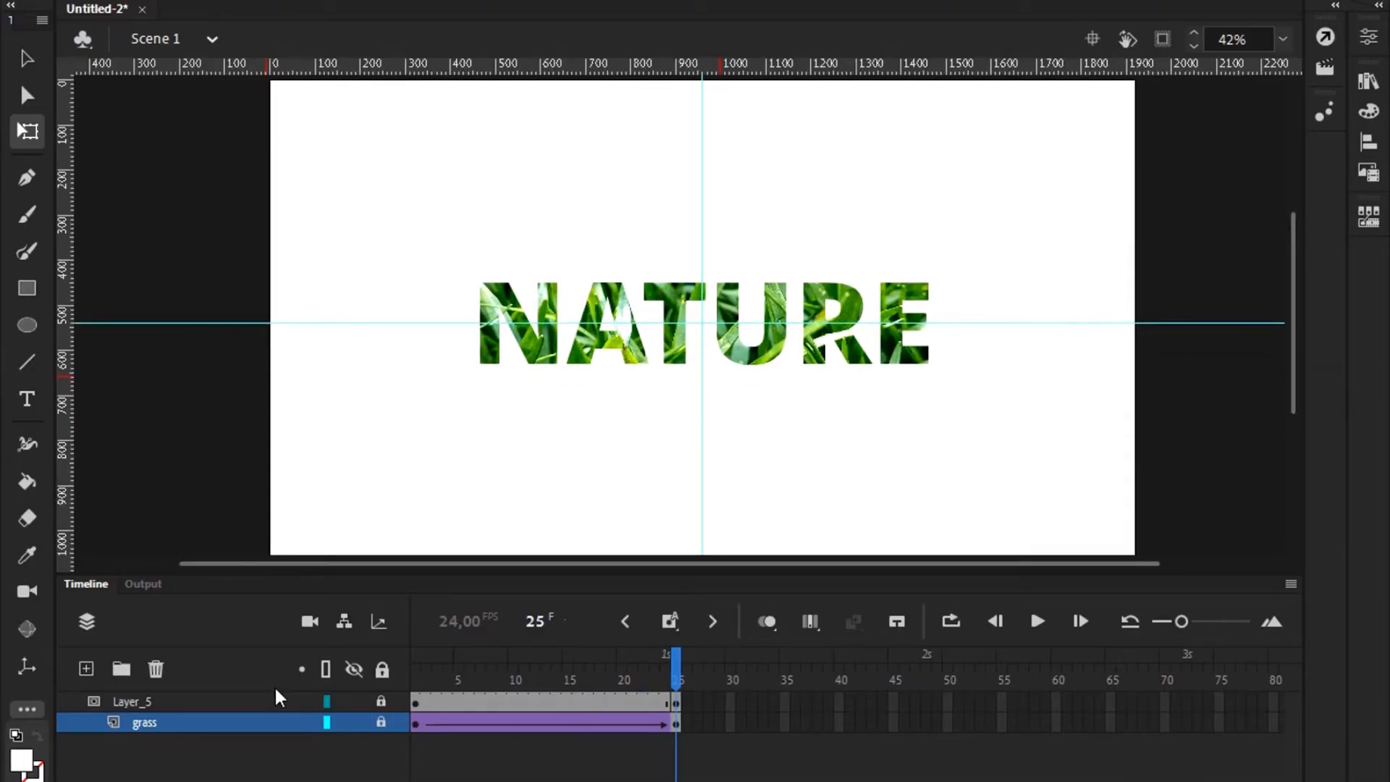
pyautogui.click(131, 701)
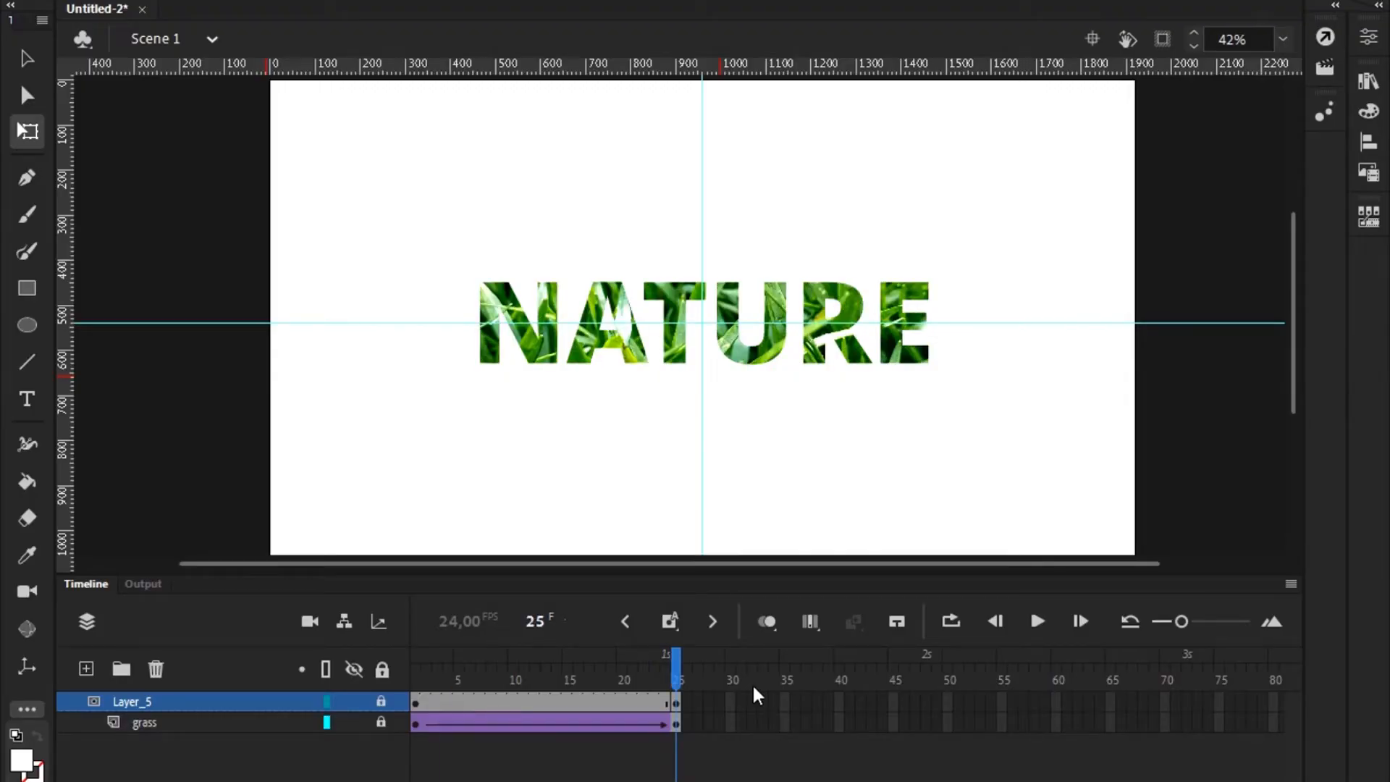
pyautogui.moveTo(971, 715)
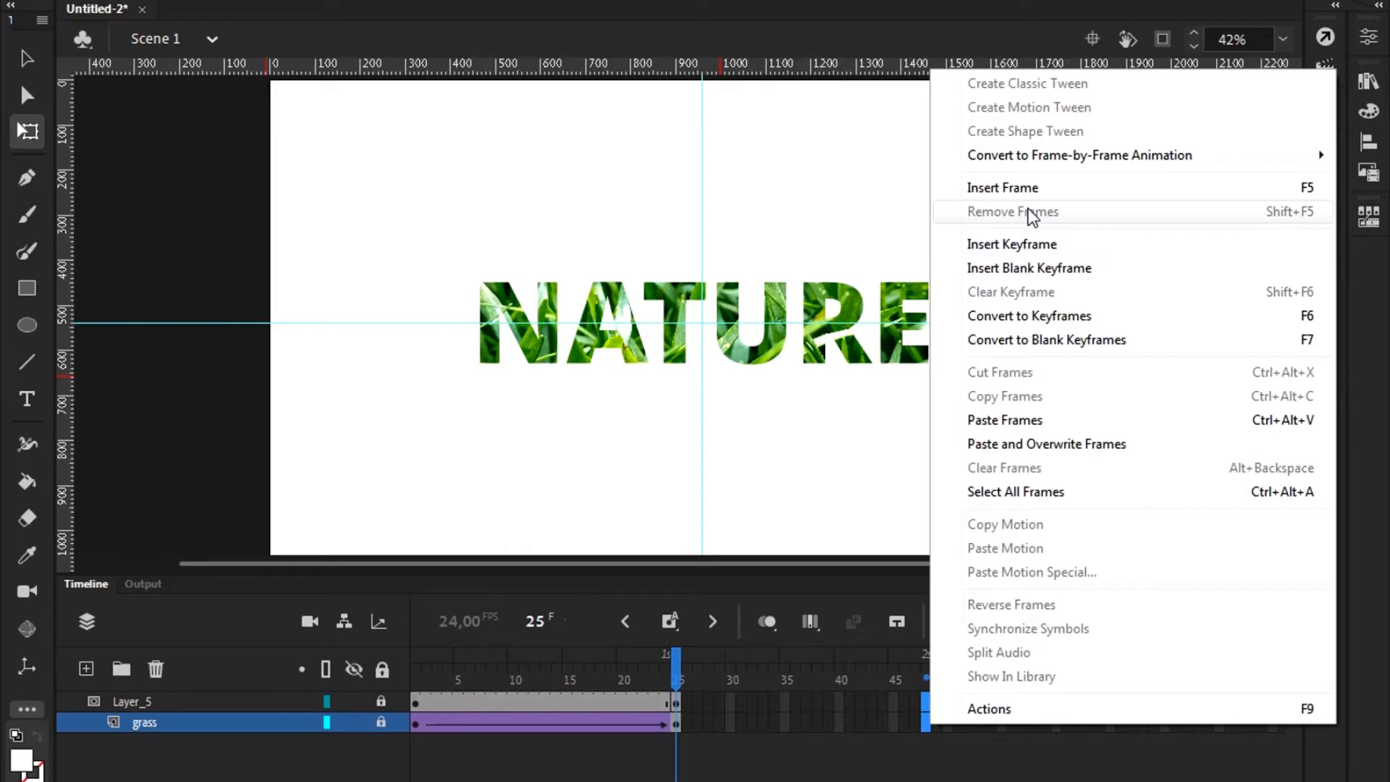
pyautogui.moveTo(997, 249)
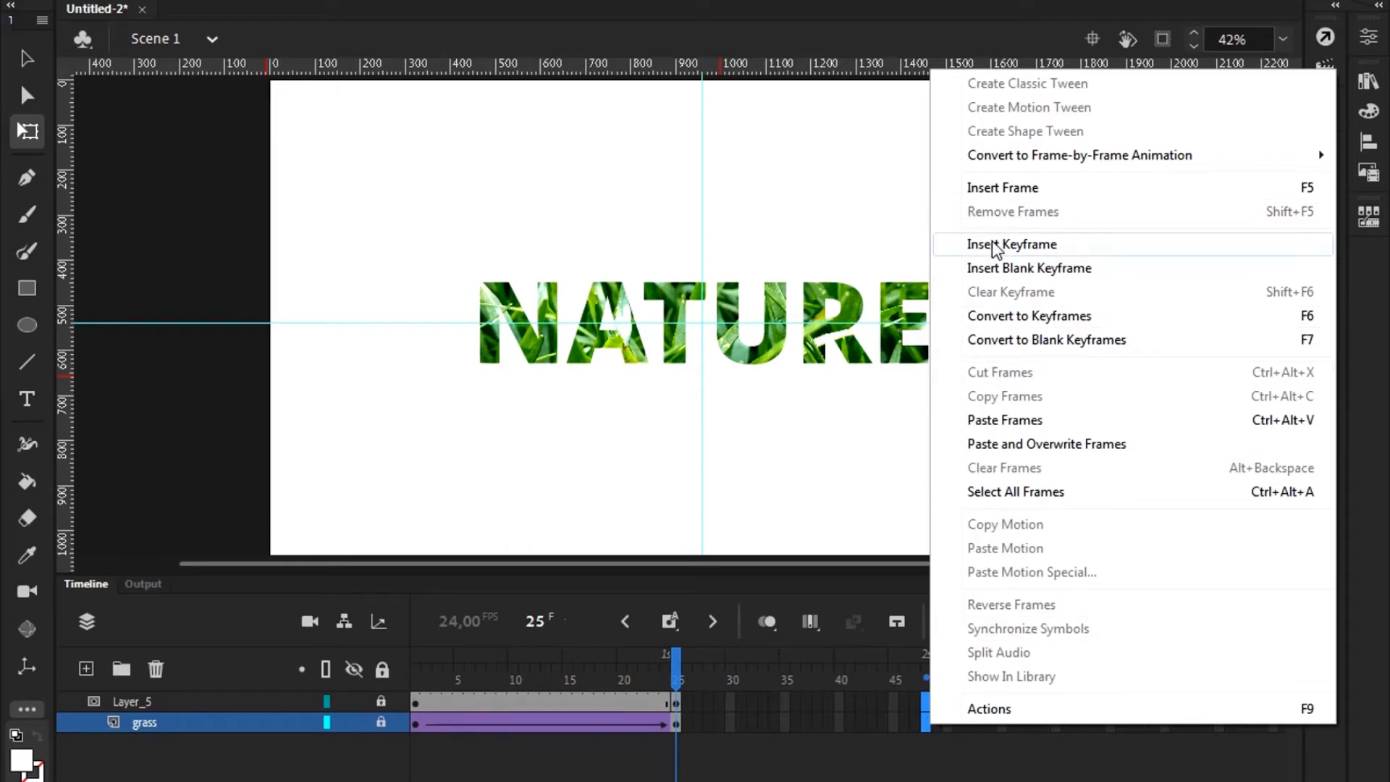
pyautogui.click(1003, 187)
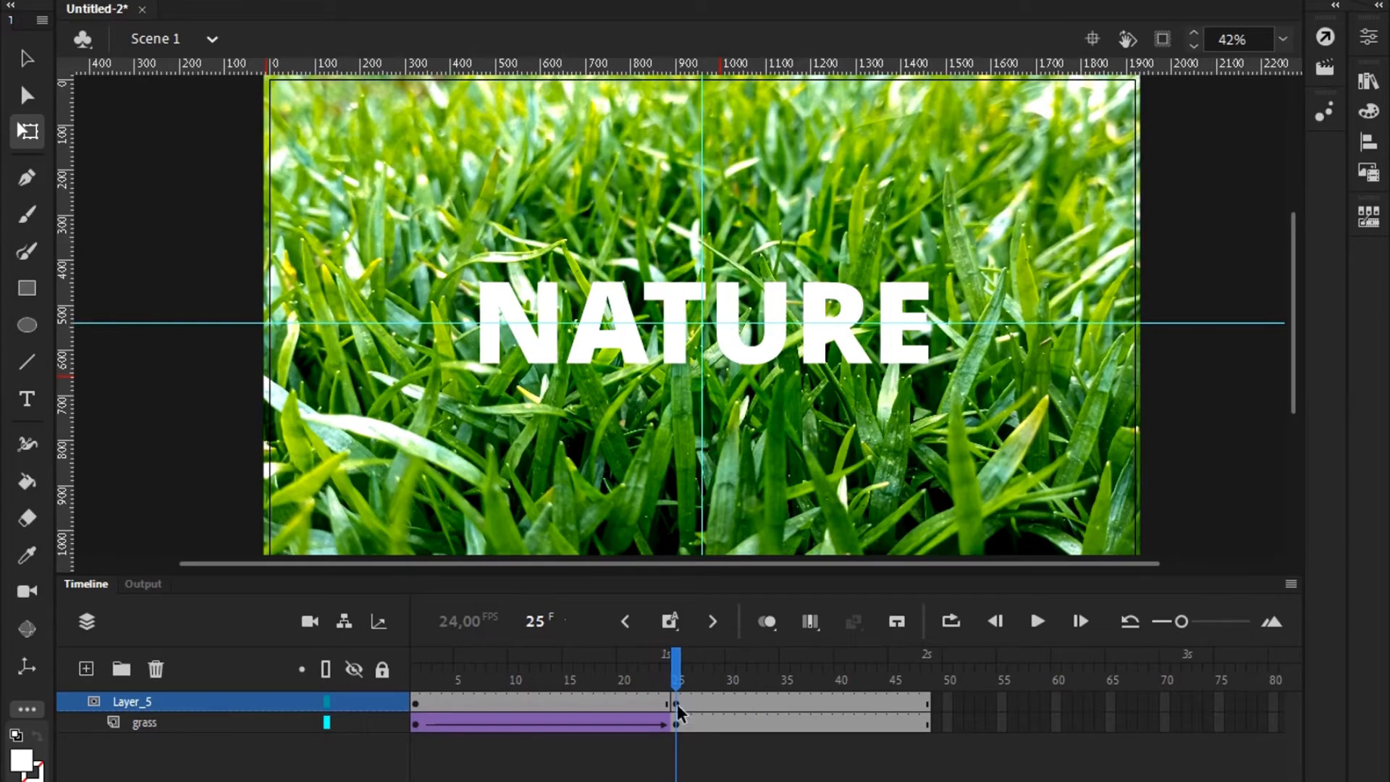
# - Classic-tween Layer_5 from frame 25 to 49, sliding NATURE off stage left
pyautogui.rightClick(678, 714)
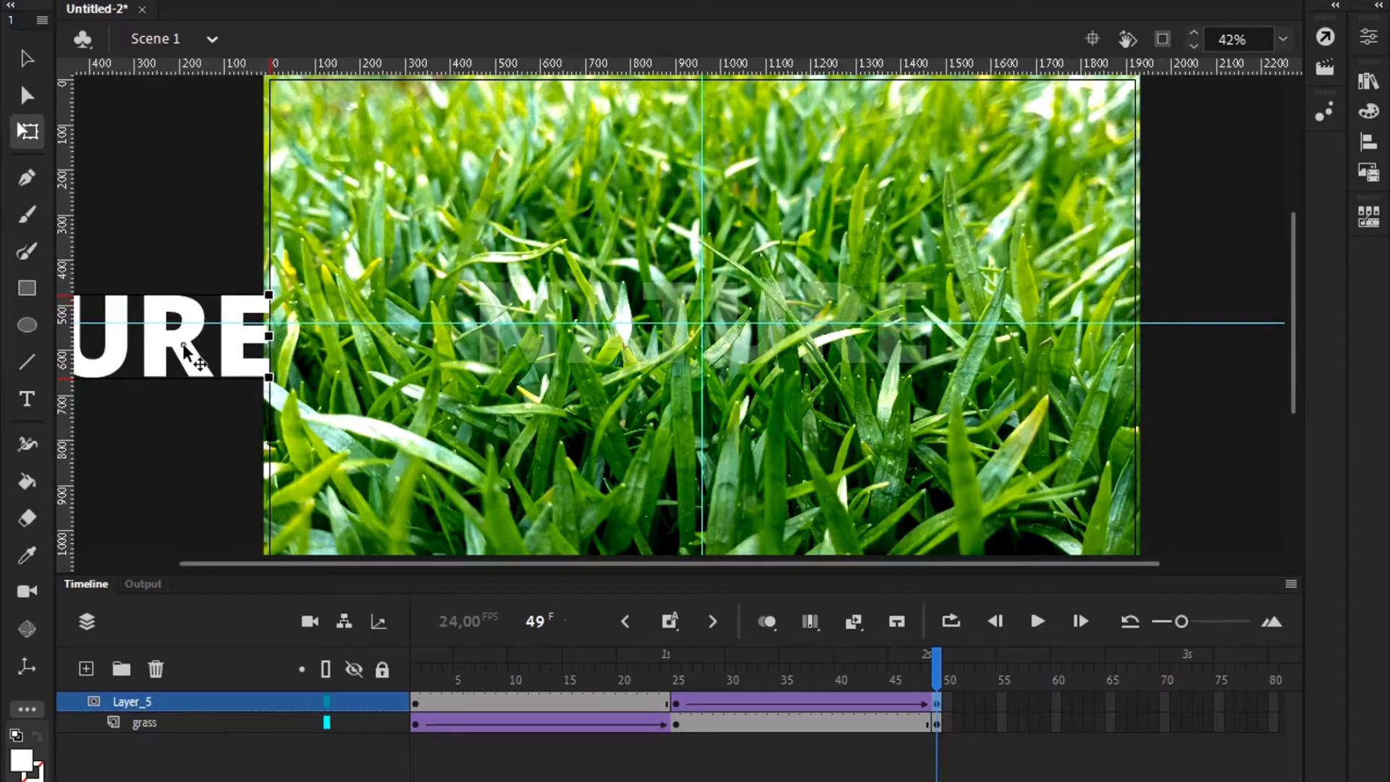
pyautogui.moveTo(187, 346); pyautogui.dragTo(182, 328)
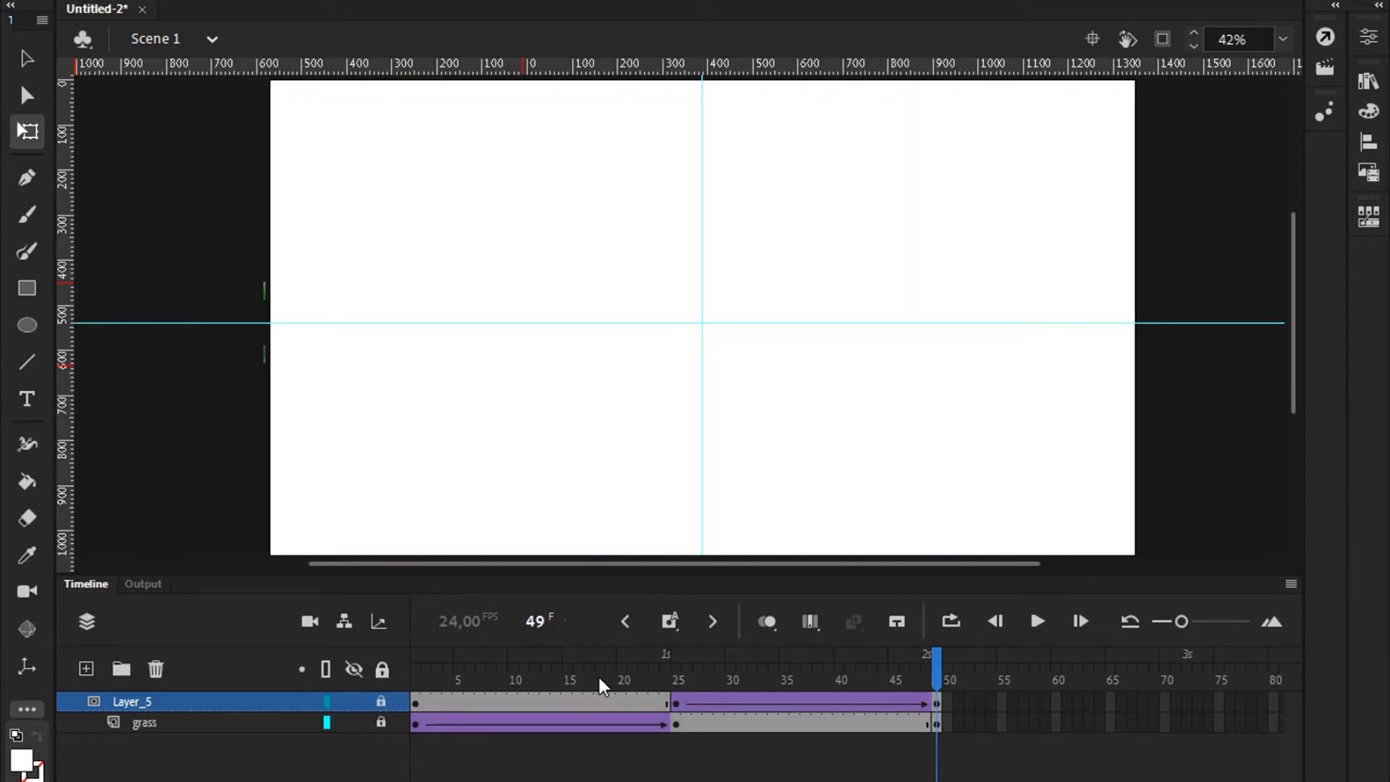
pyautogui.click(1037, 620)
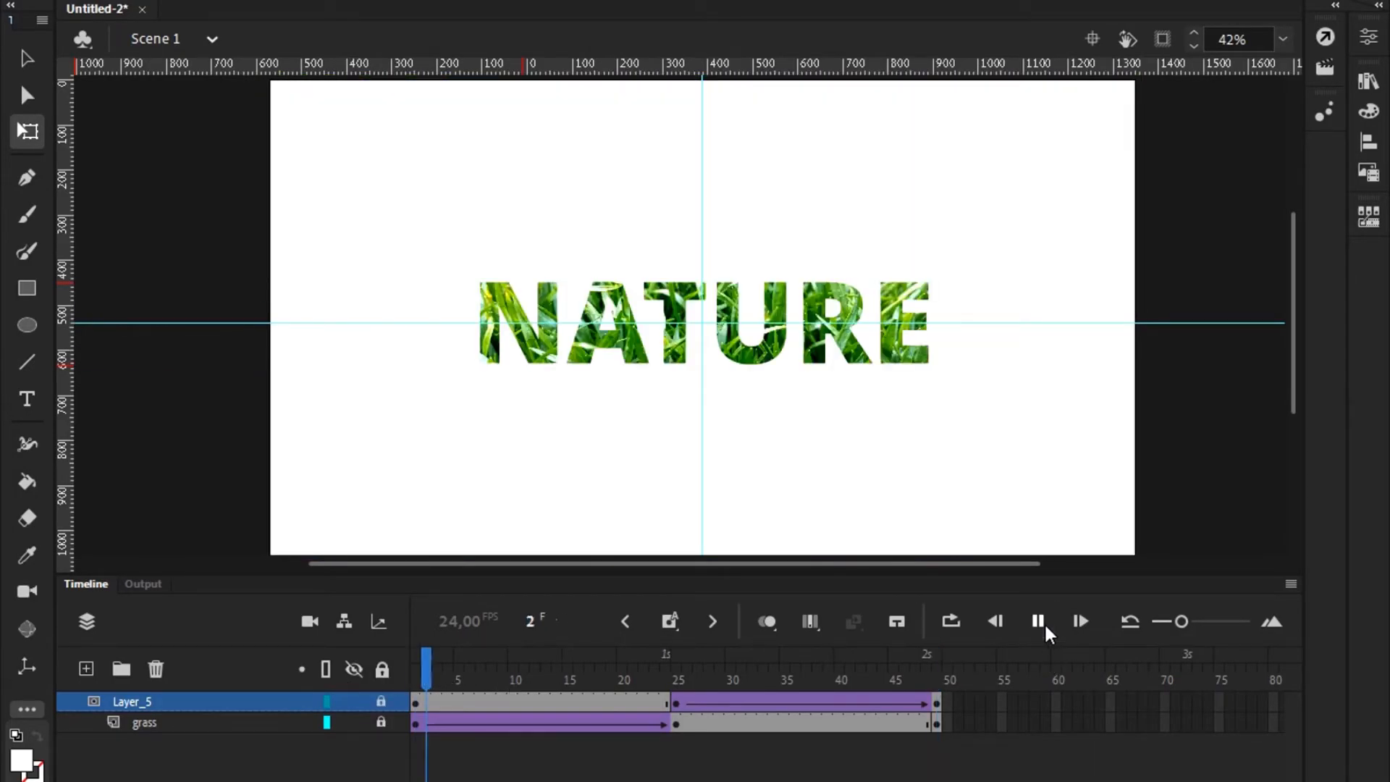
pyautogui.click(1037, 621)
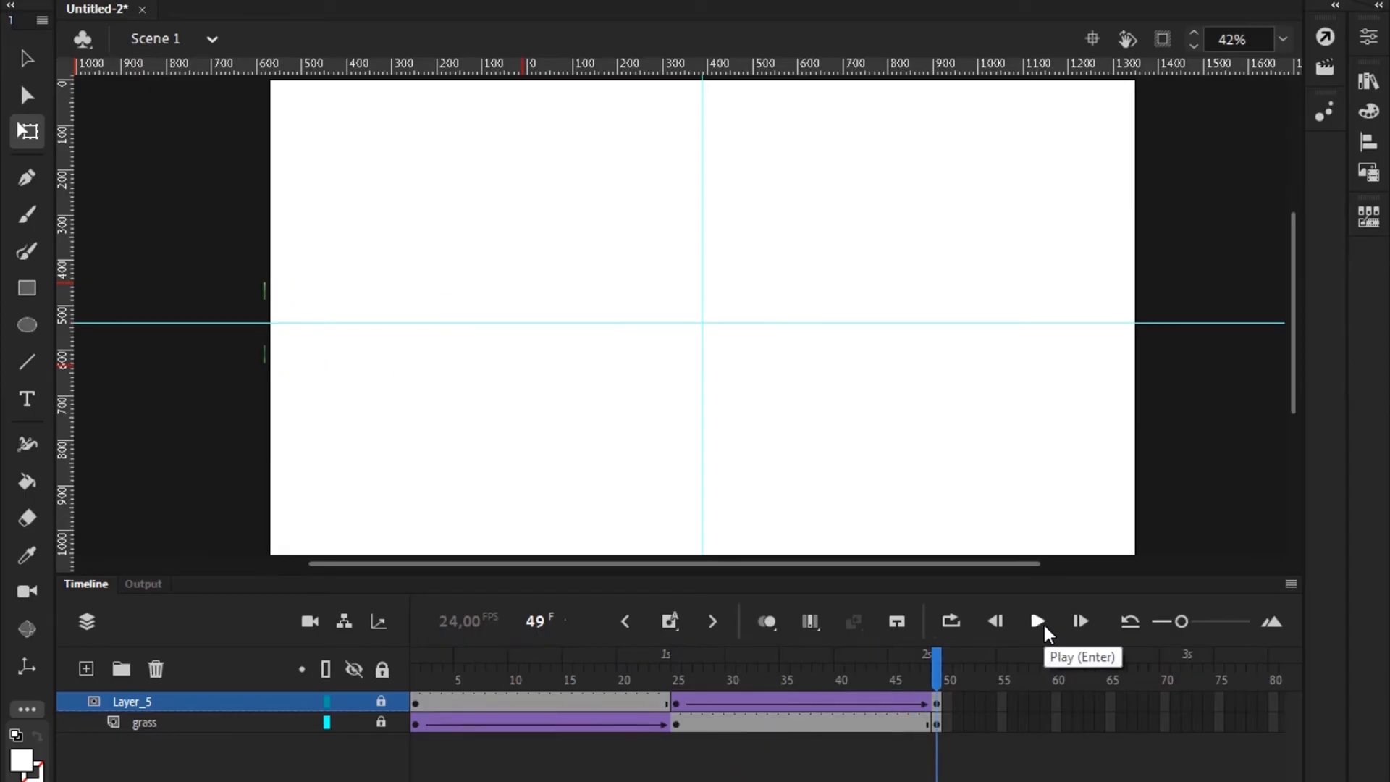
pyautogui.moveTo(1195, 374)
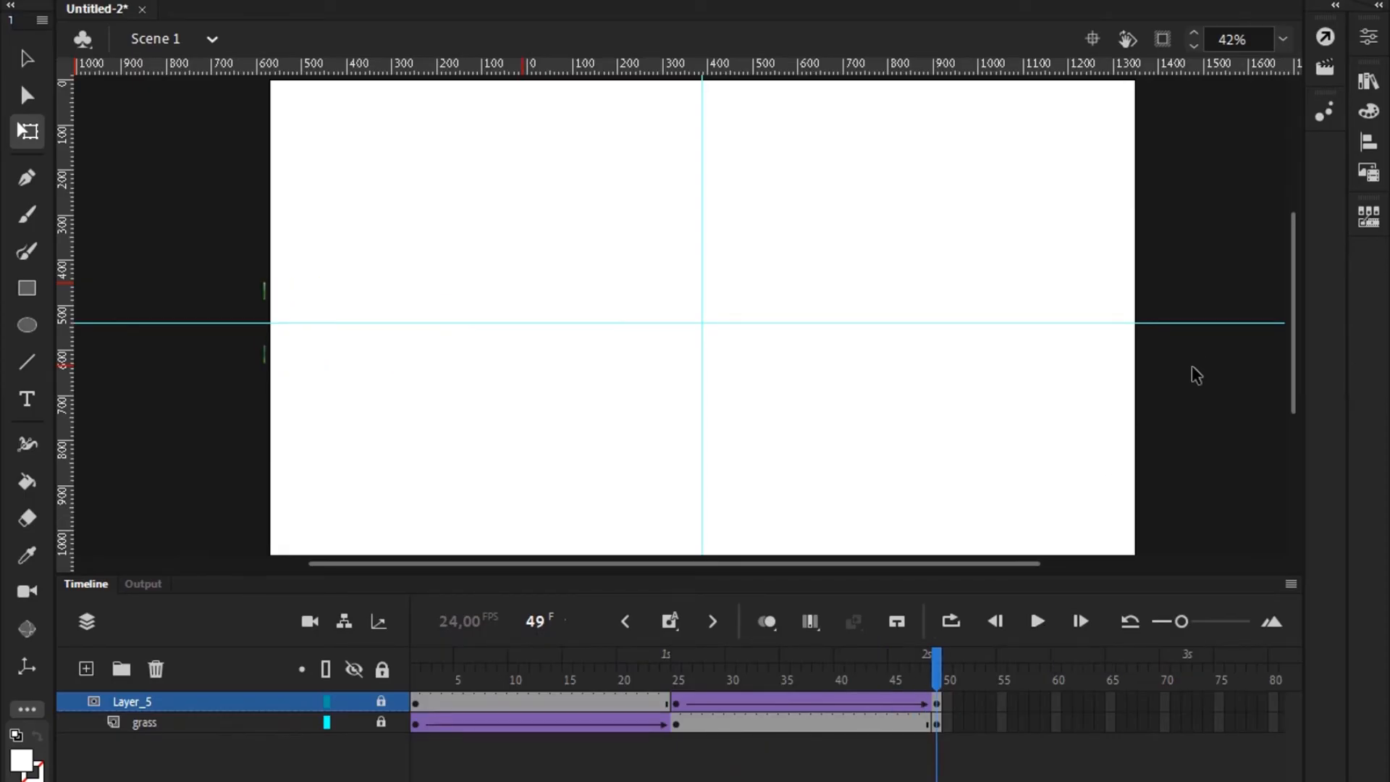